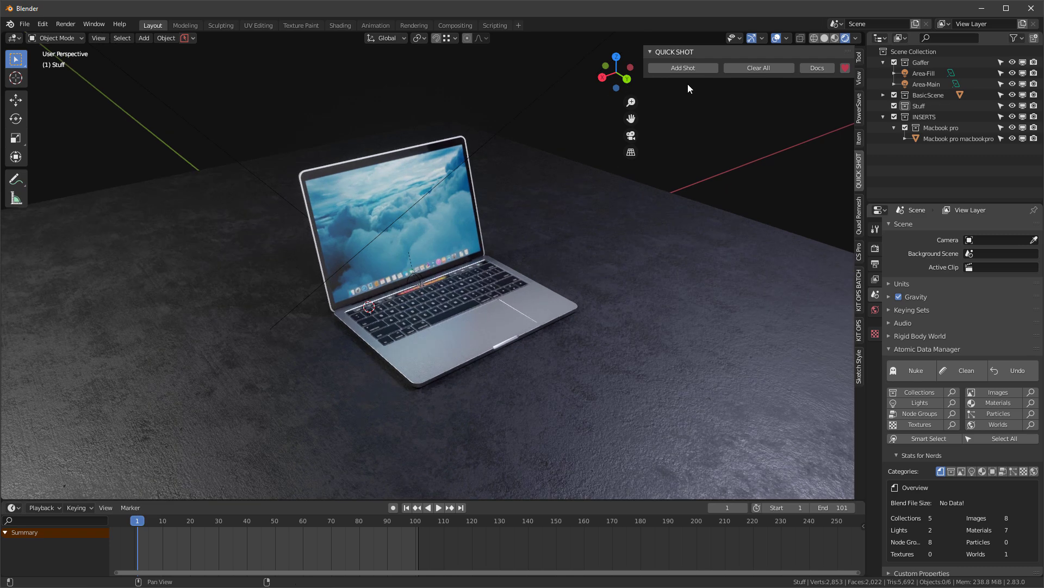
- Create a new Quick Shot camera, Shot 1, and play then stop its 100-frame preview
{"action": "left_click", "coordinate": [682, 67]}
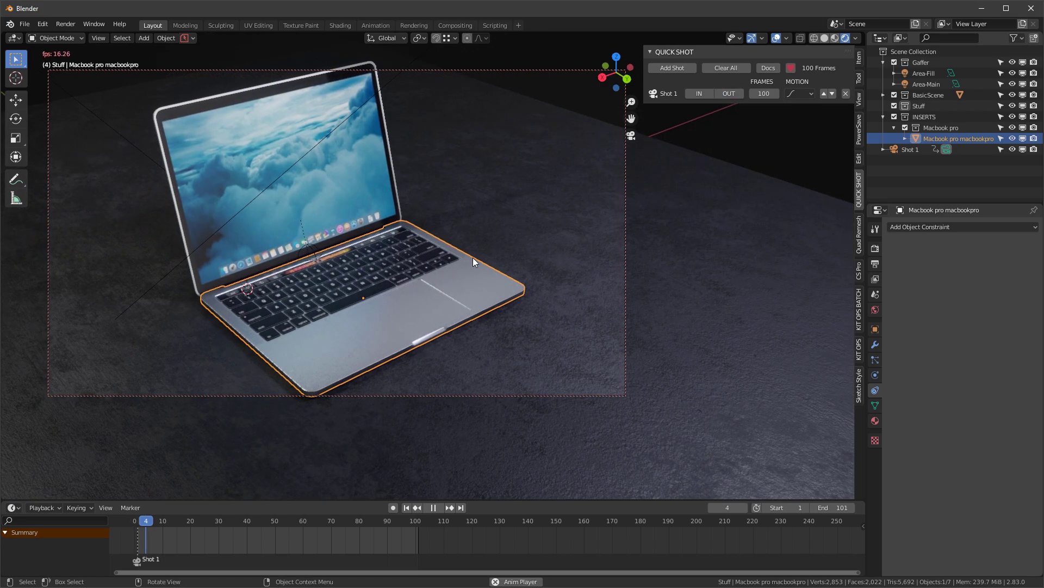
{"action": "left_click", "coordinate": [434, 508]}
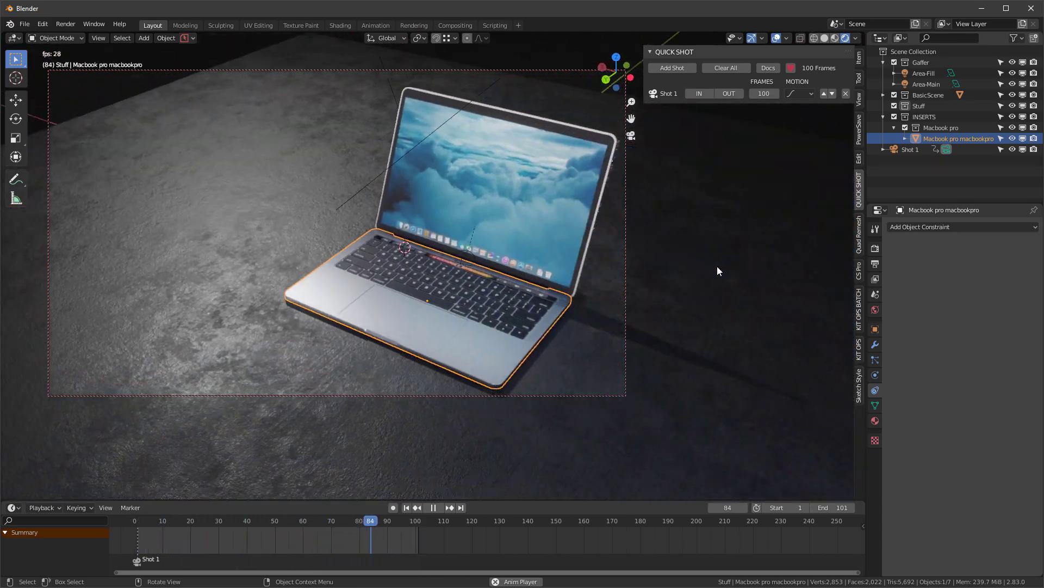
{"action": "left_click", "coordinate": [437, 508]}
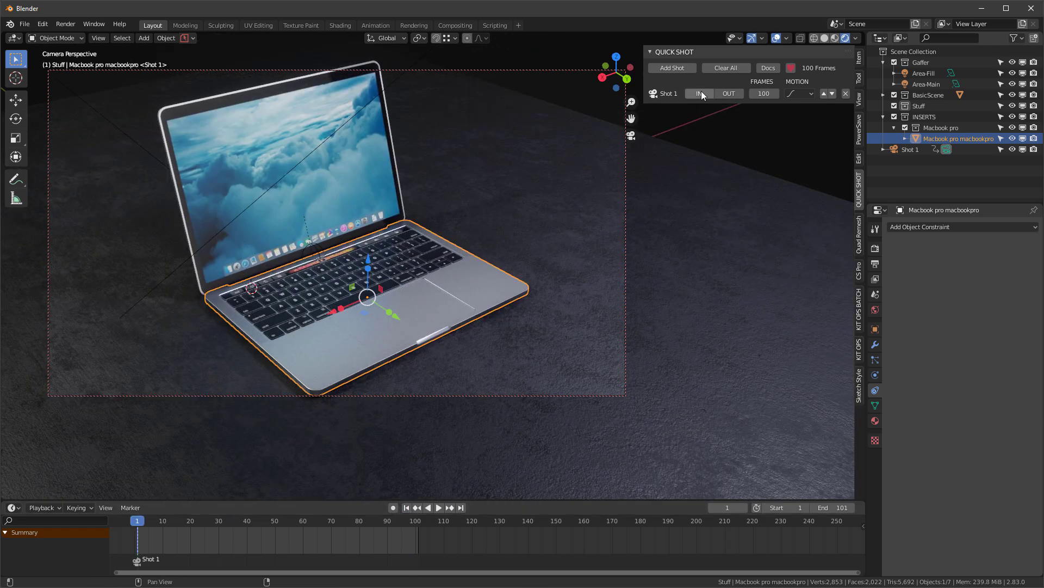
- View through Shot 1's IN camera and add a Track To constraint targeting the MacBook lid
{"action": "left_click", "coordinate": [910, 149]}
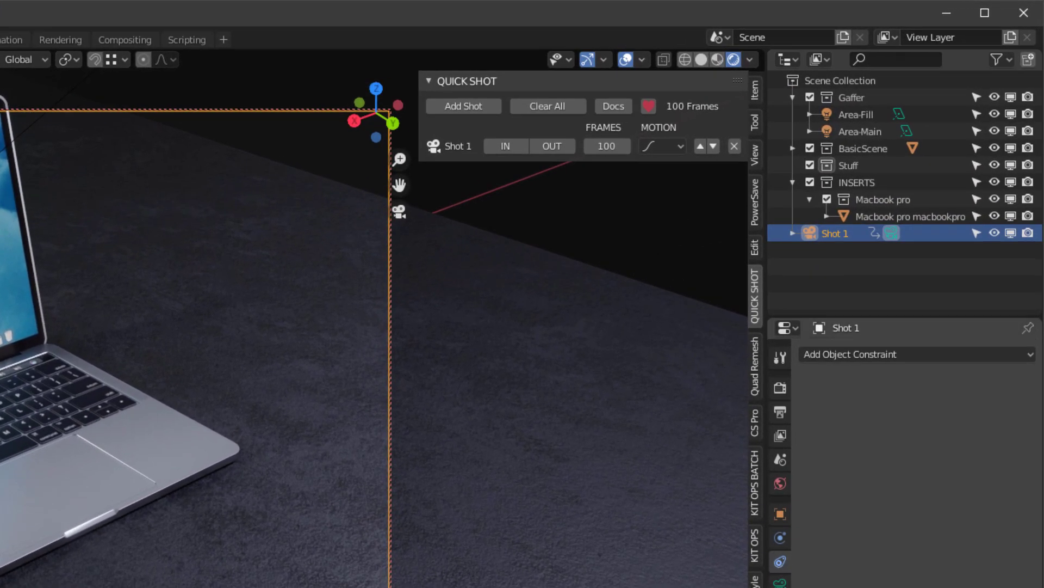
{"action": "left_click", "coordinate": [916, 353]}
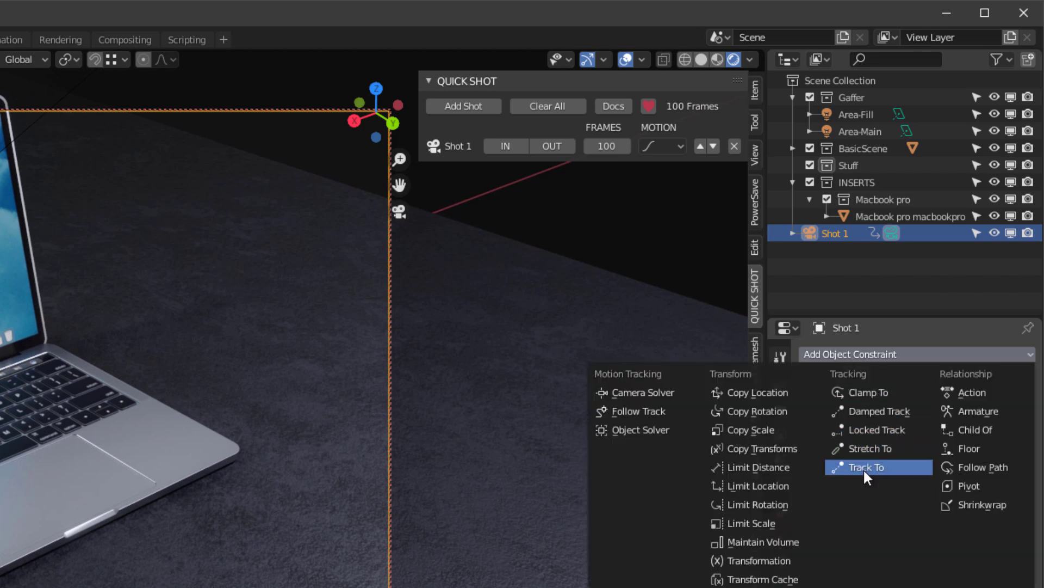
{"action": "left_click", "coordinate": [863, 467]}
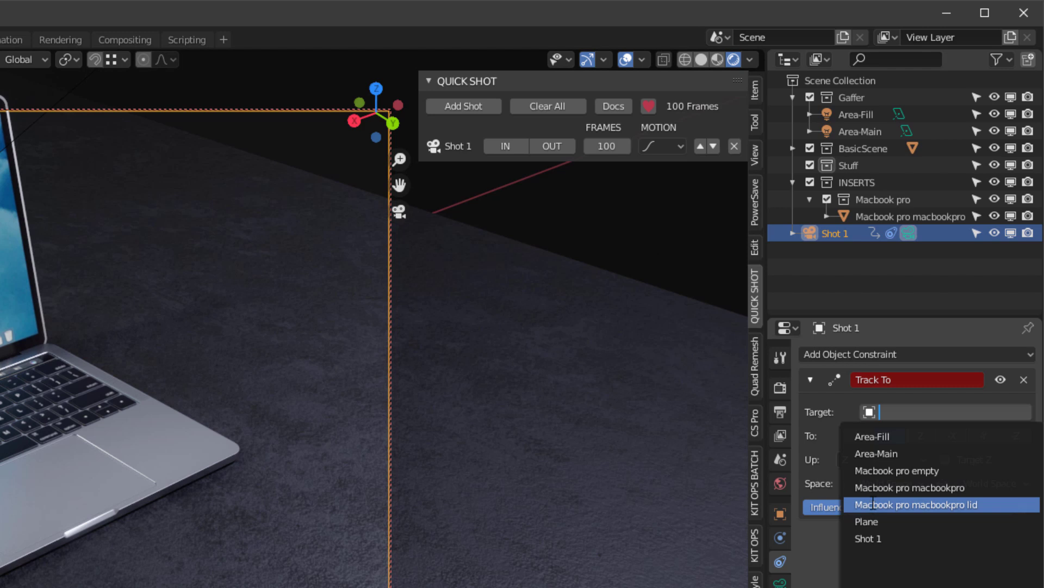
{"action": "left_click", "coordinate": [915, 503]}
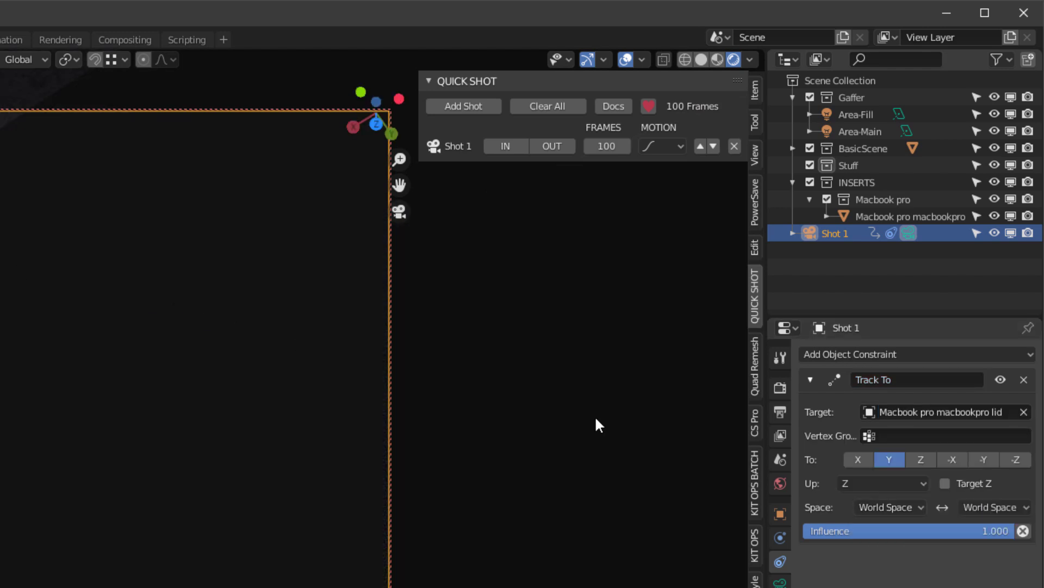
{"action": "mouse_move", "coordinate": [987, 458]}
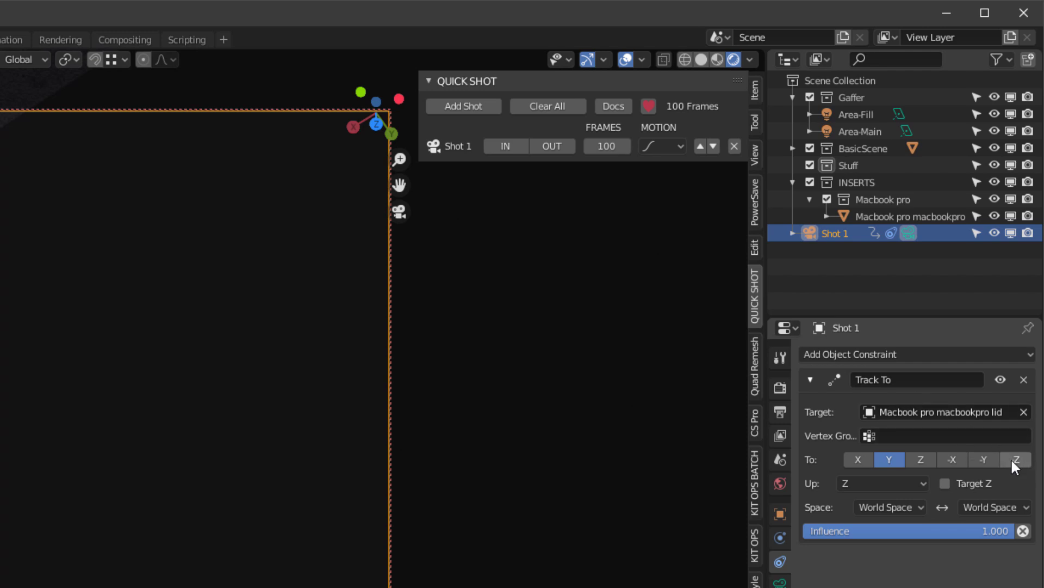
- Set the Track To axis to -Z with Y as the up axis
{"action": "left_click", "coordinate": [1014, 459]}
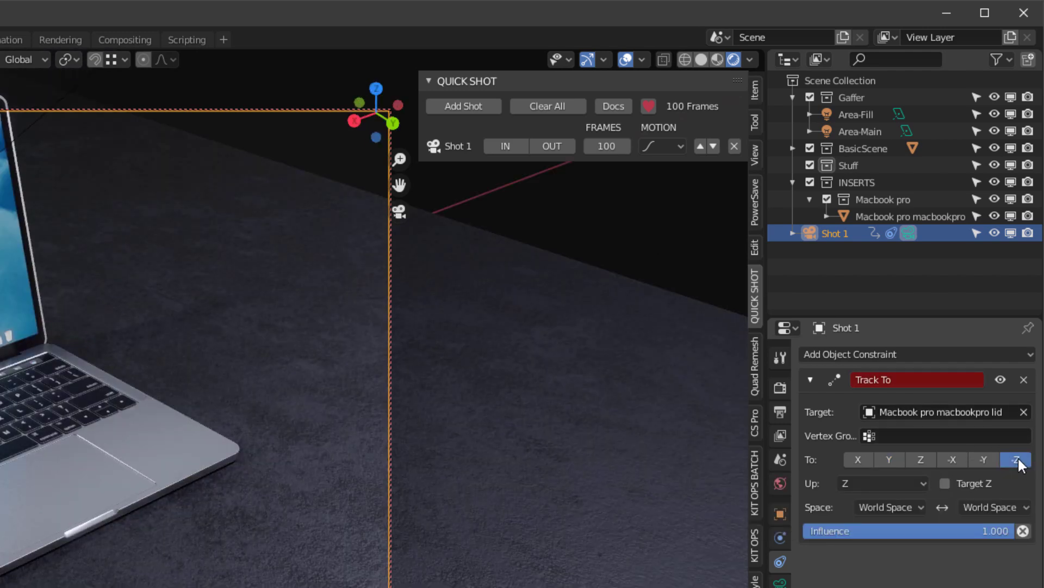
{"action": "left_click", "coordinate": [879, 483]}
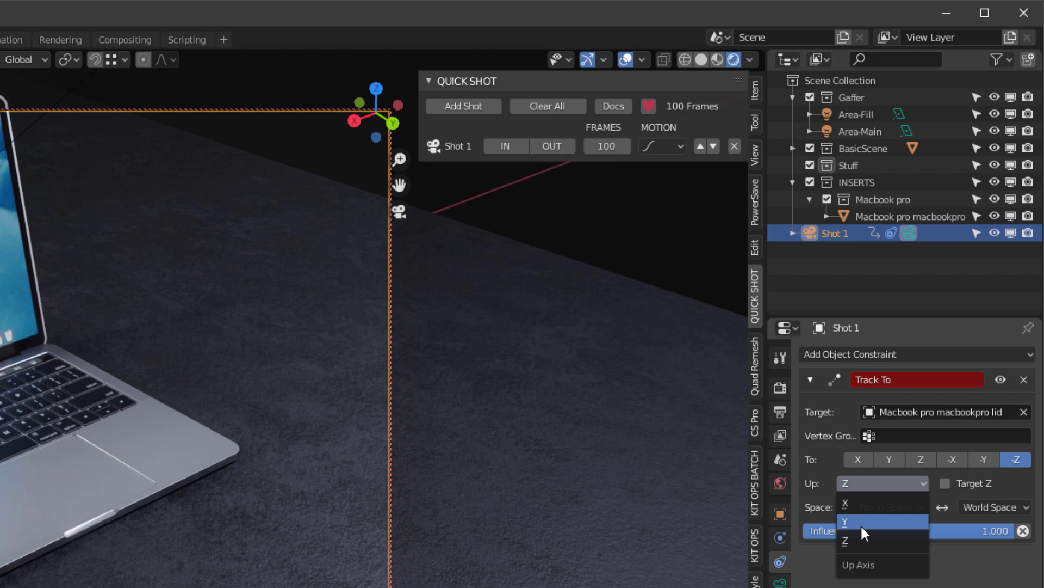
{"action": "left_click", "coordinate": [845, 521]}
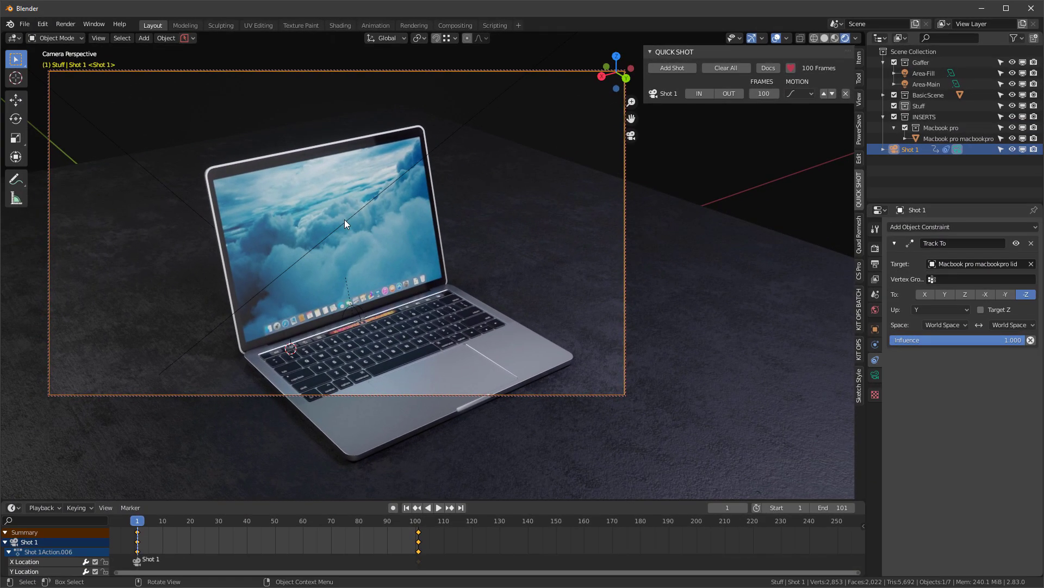
{"action": "mouse_move", "coordinate": [352, 221]}
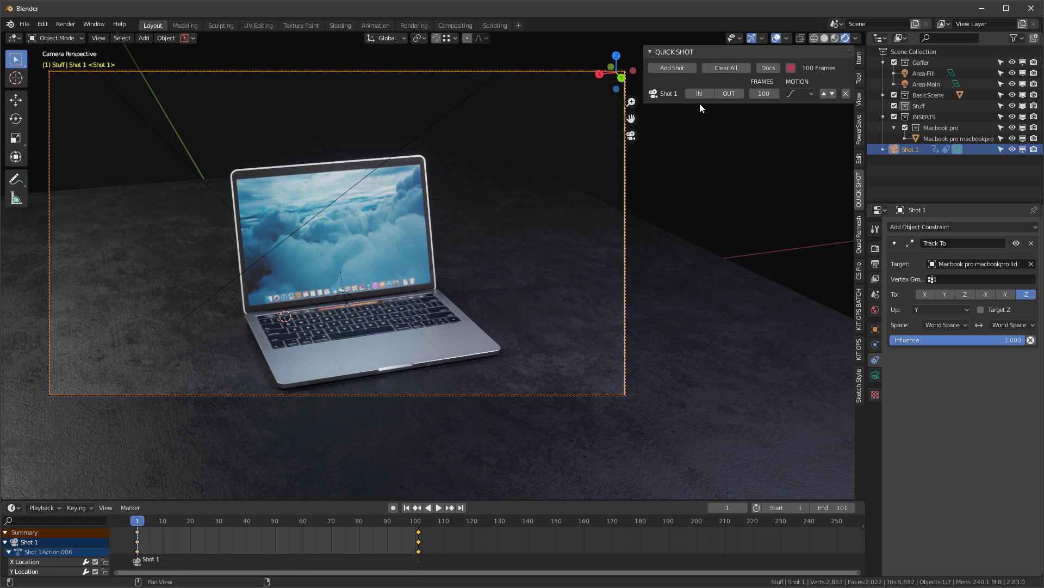
- Play the tracked camera move, then stop the preview back at frame 1
{"action": "left_click", "coordinate": [437, 507]}
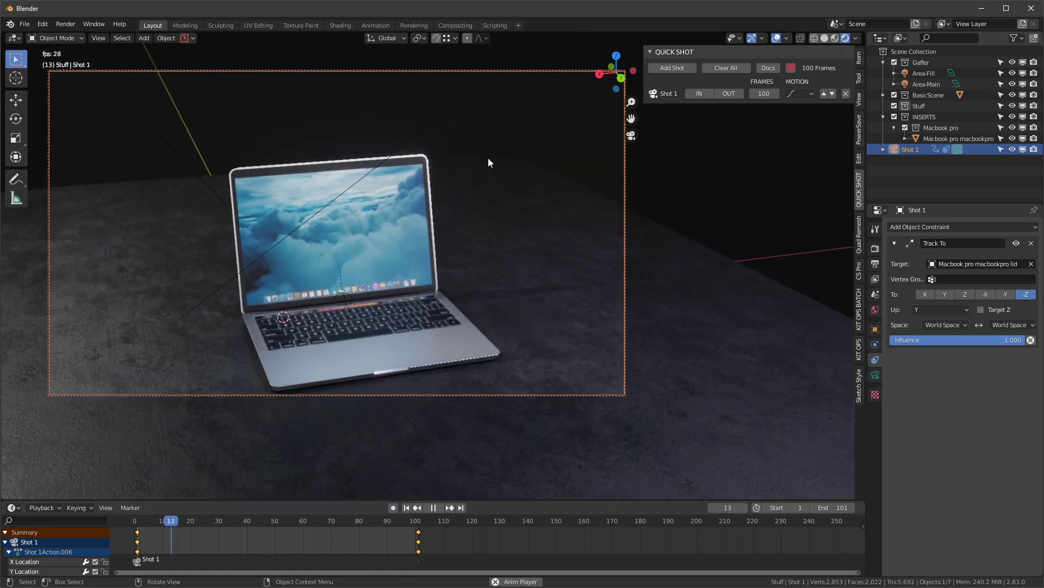
{"action": "left_click", "coordinate": [304, 520]}
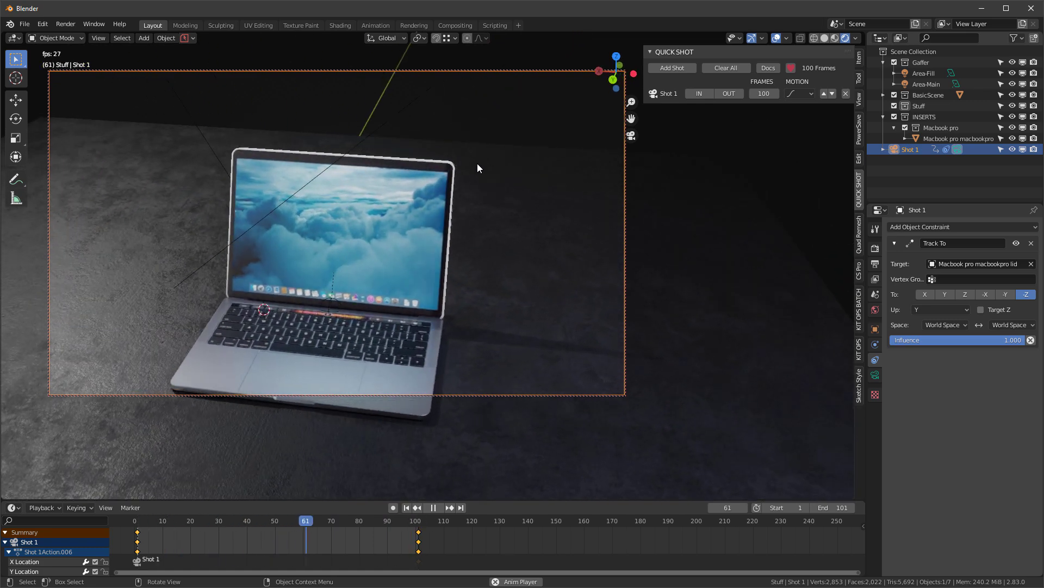
{"action": "left_click", "coordinate": [404, 508]}
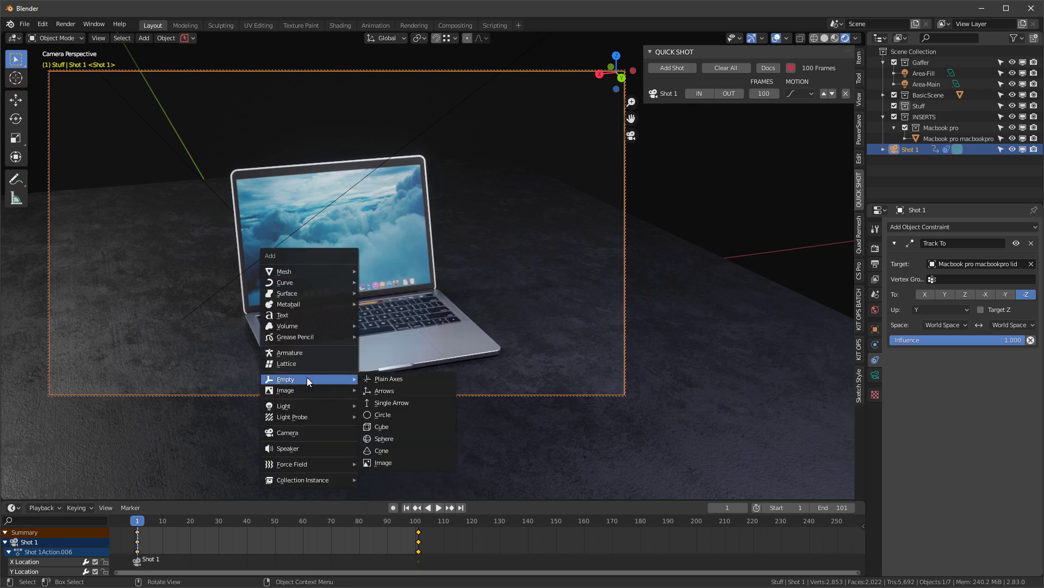
{"action": "mouse_move", "coordinate": [389, 438]}
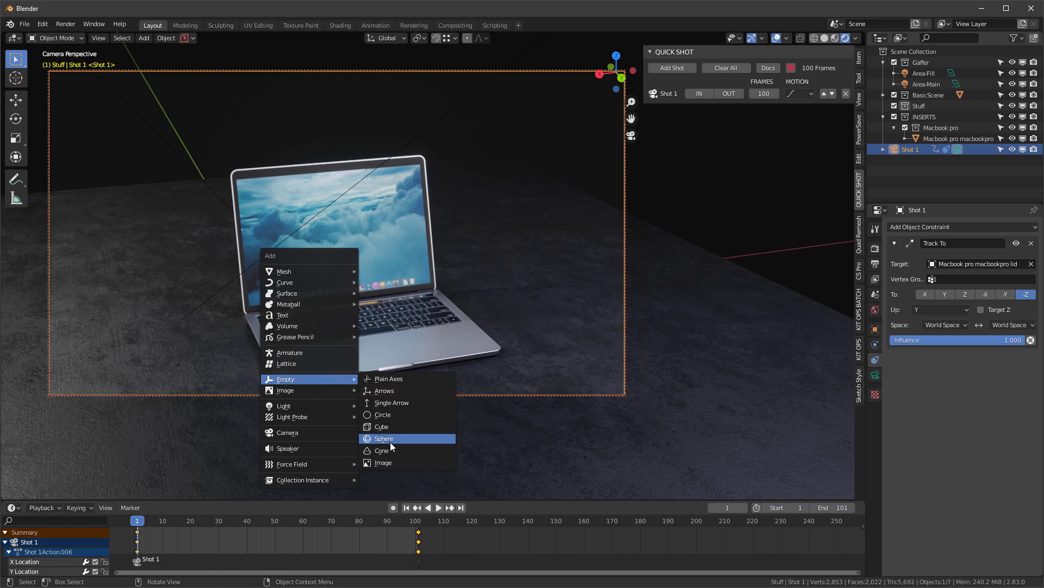
- Add a sphere empty, place it on the laptop, and select the Shot 1 camera
{"action": "left_click", "coordinate": [384, 438]}
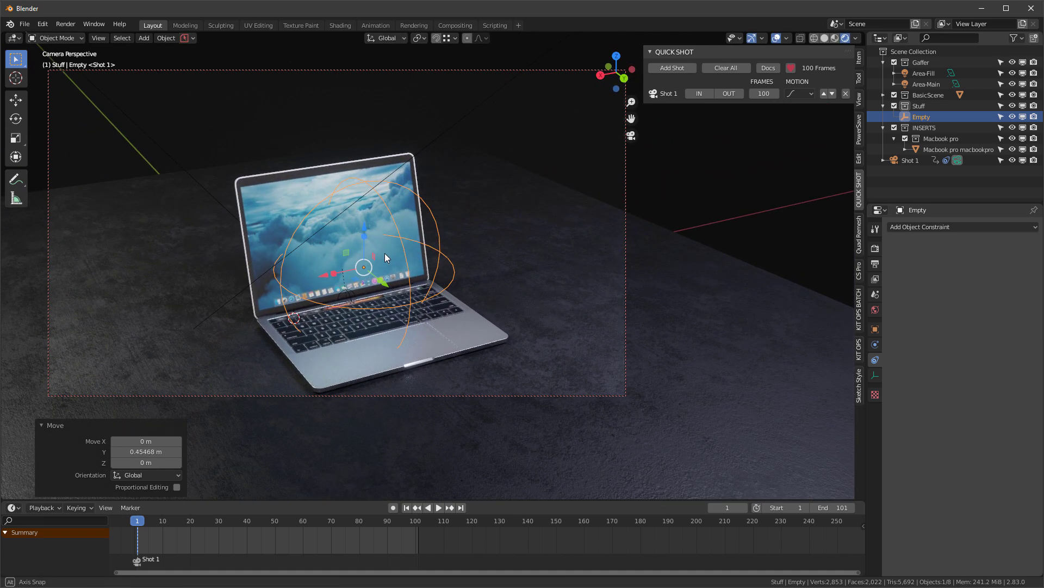
{"action": "left_click", "coordinate": [883, 160]}
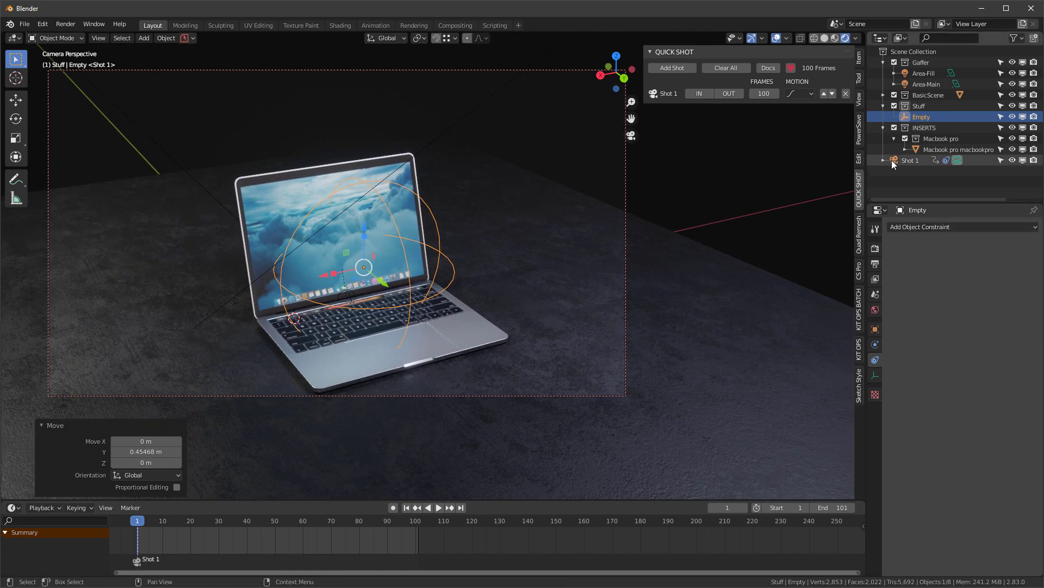
{"action": "left_click", "coordinate": [911, 160]}
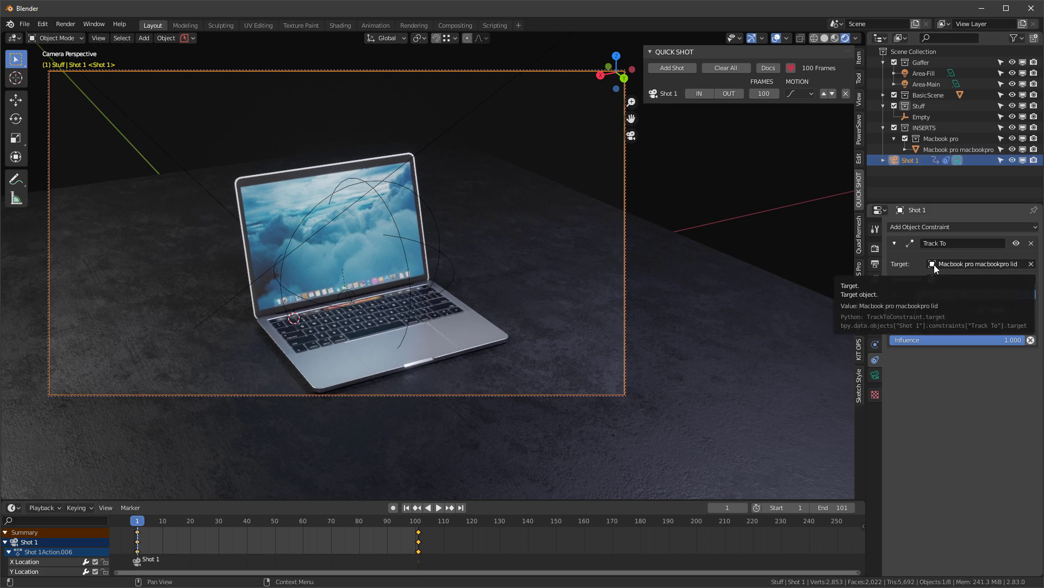
- Retarget Shot 1's Track To constraint to the Empty and begin repositioning it
{"action": "left_click", "coordinate": [972, 264]}
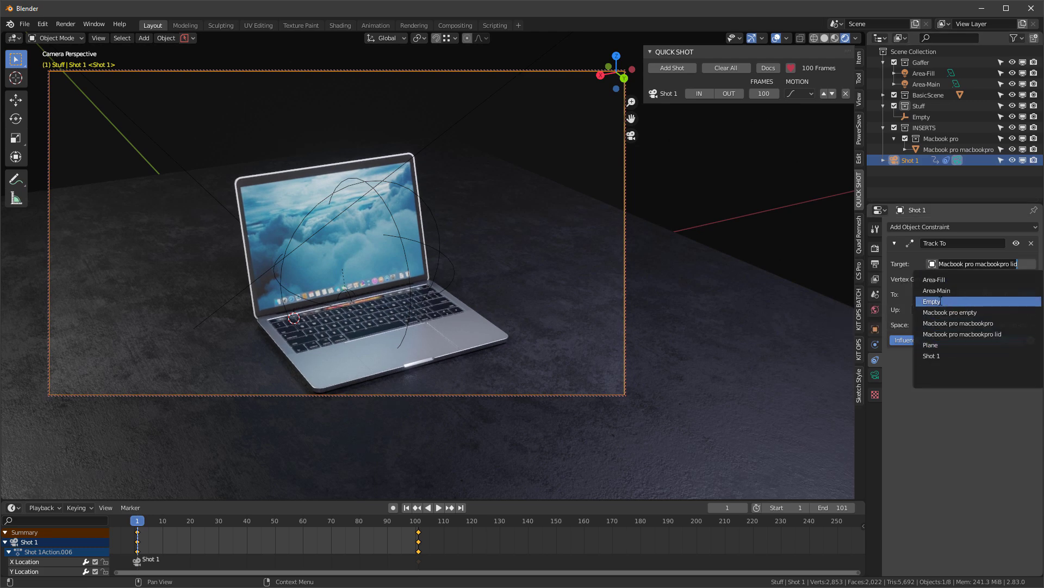
{"action": "left_click", "coordinate": [931, 302]}
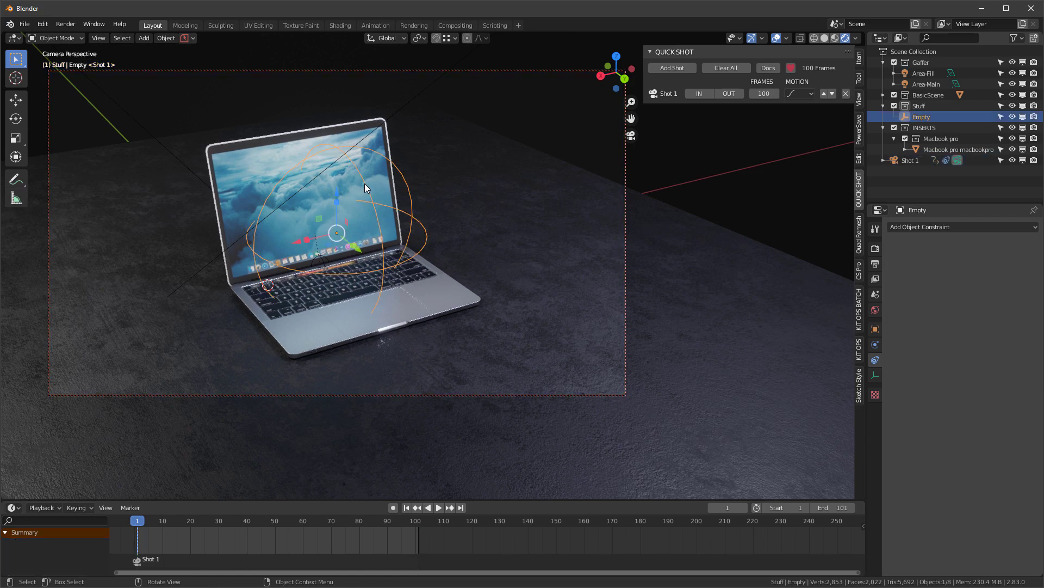
{"action": "key", "text": "g"}
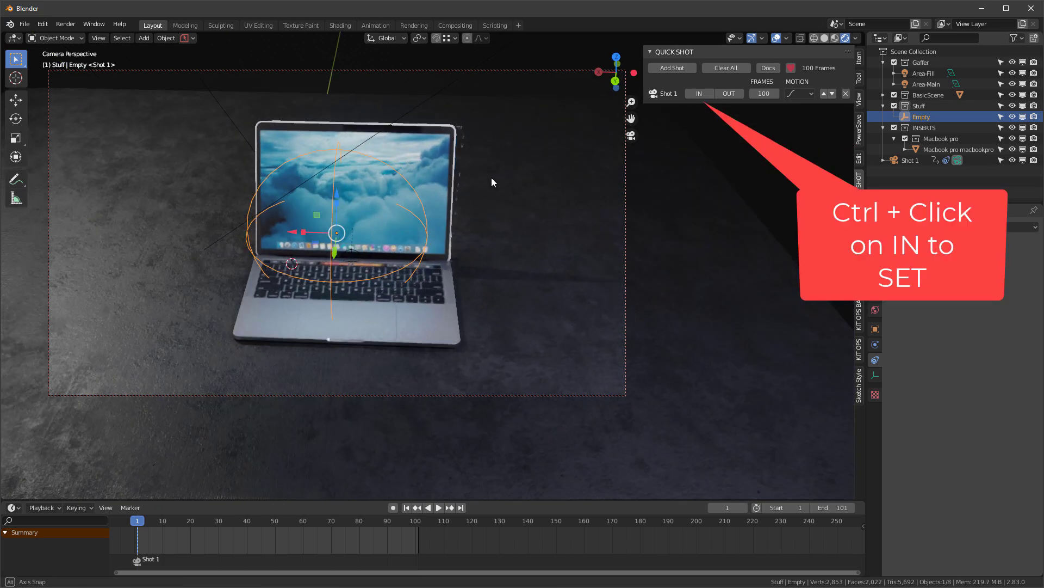
- Store the current views as Shot 1's IN start and OUT end keyframes
{"action": "left_click", "coordinate": [697, 94]}
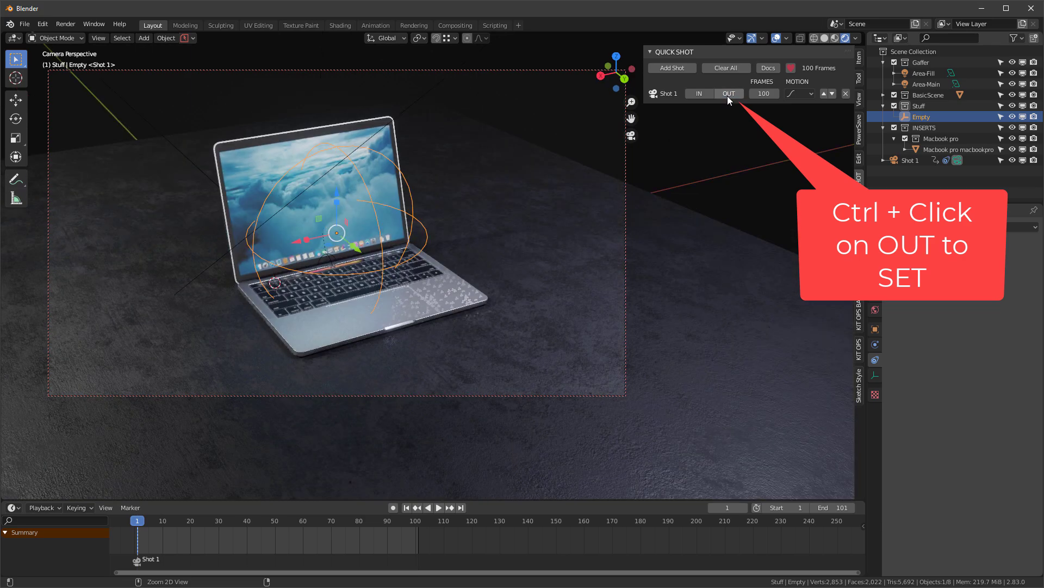
{"action": "left_click", "coordinate": [438, 507]}
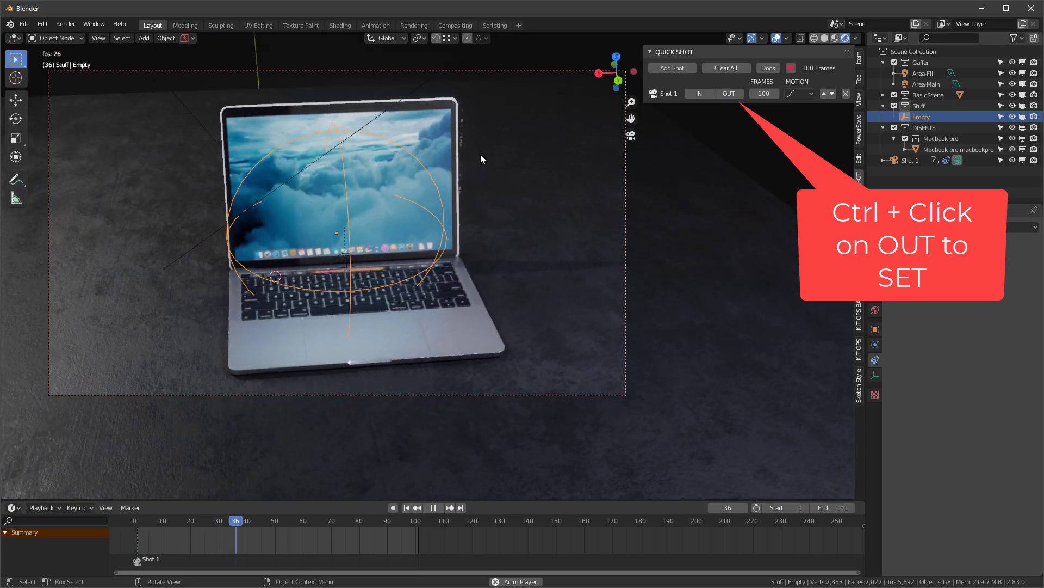
{"action": "left_click", "coordinate": [729, 93]}
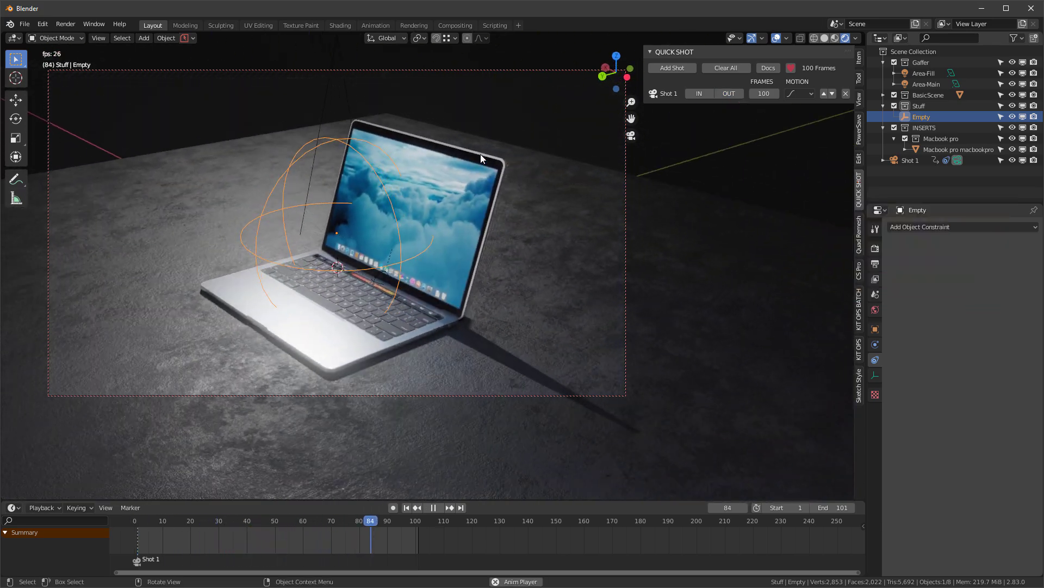
- Play back the revised Shot 1 move with the camera tracking the empty
{"action": "left_click", "coordinate": [218, 520]}
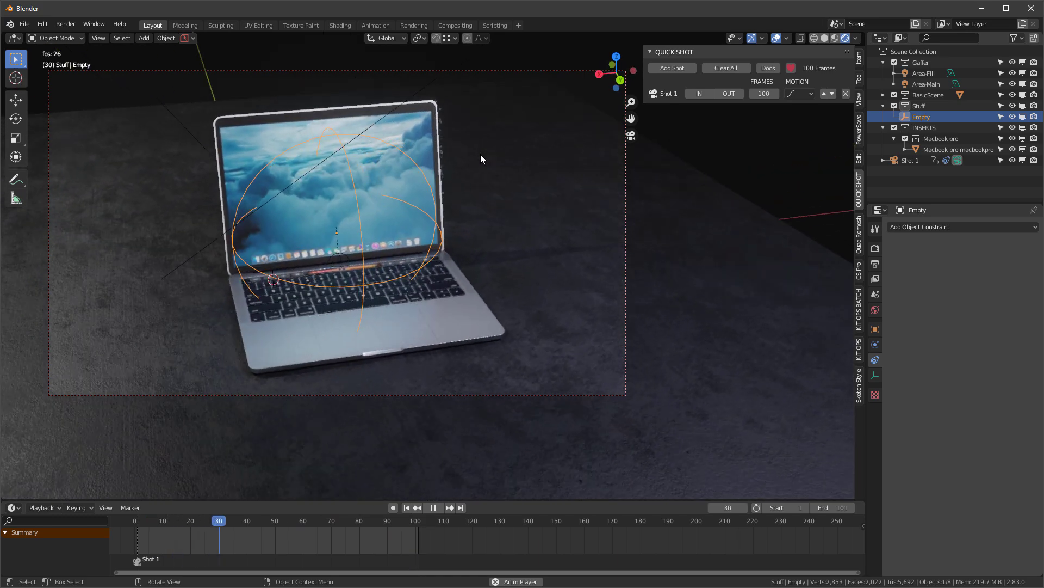
{"action": "left_click", "coordinate": [432, 508]}
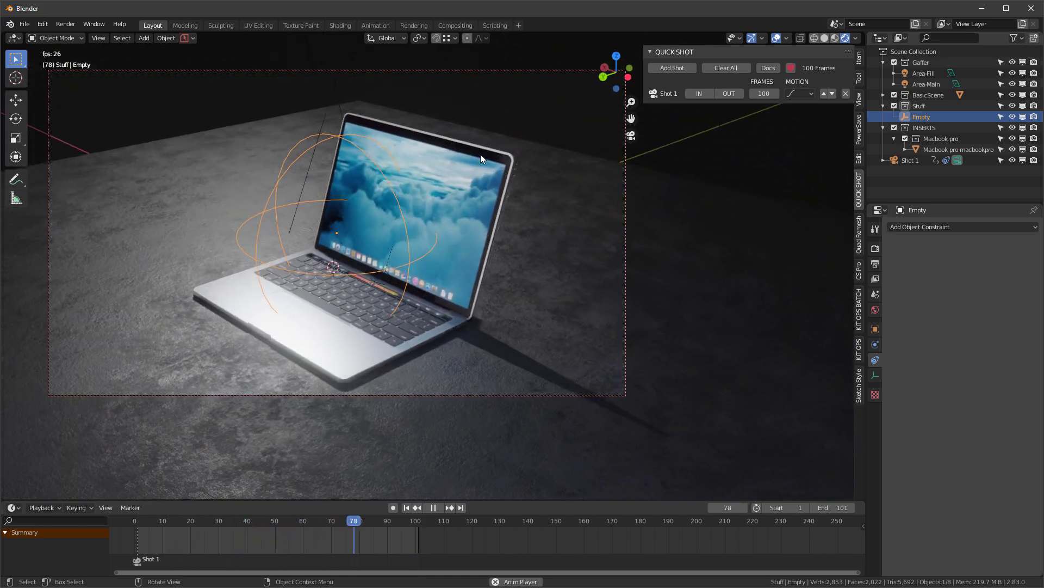
{"action": "left_click", "coordinate": [233, 520]}
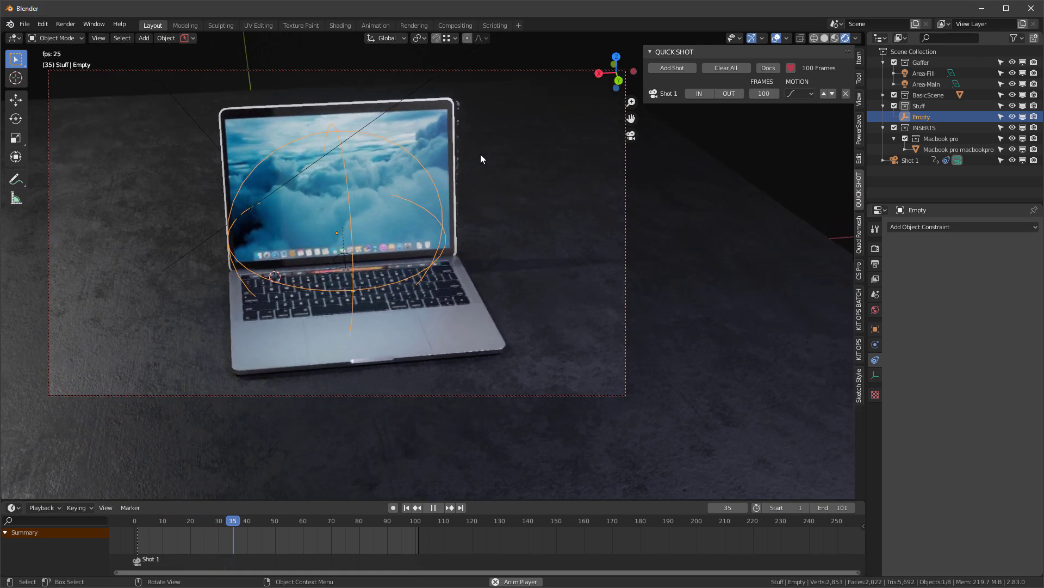